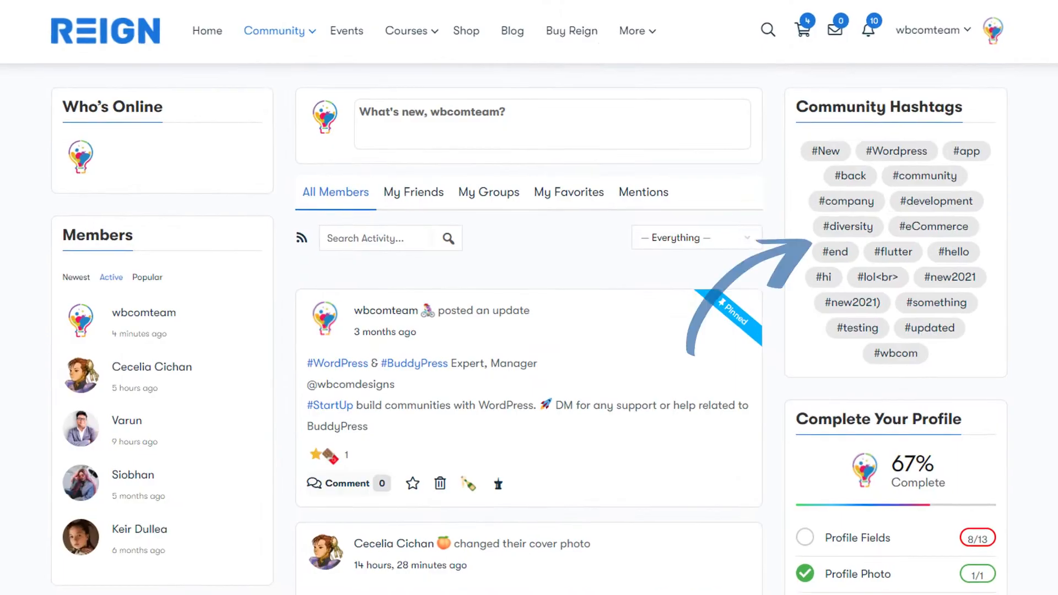
# - Scroll the Reign community activity page and focus the Search Activity box
pyautogui.scroll(-3)
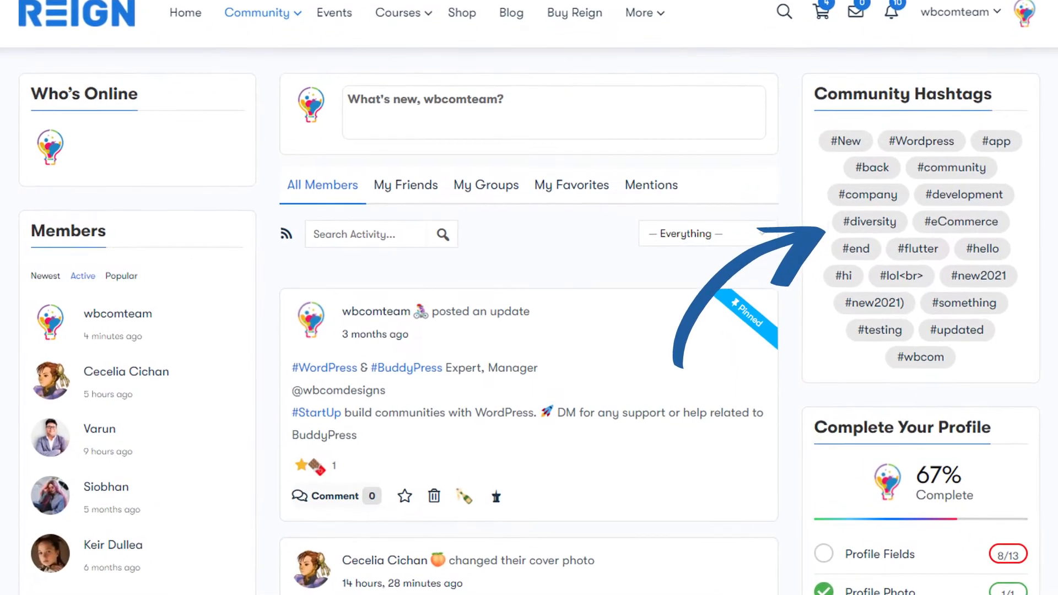
pyautogui.scroll(-3)
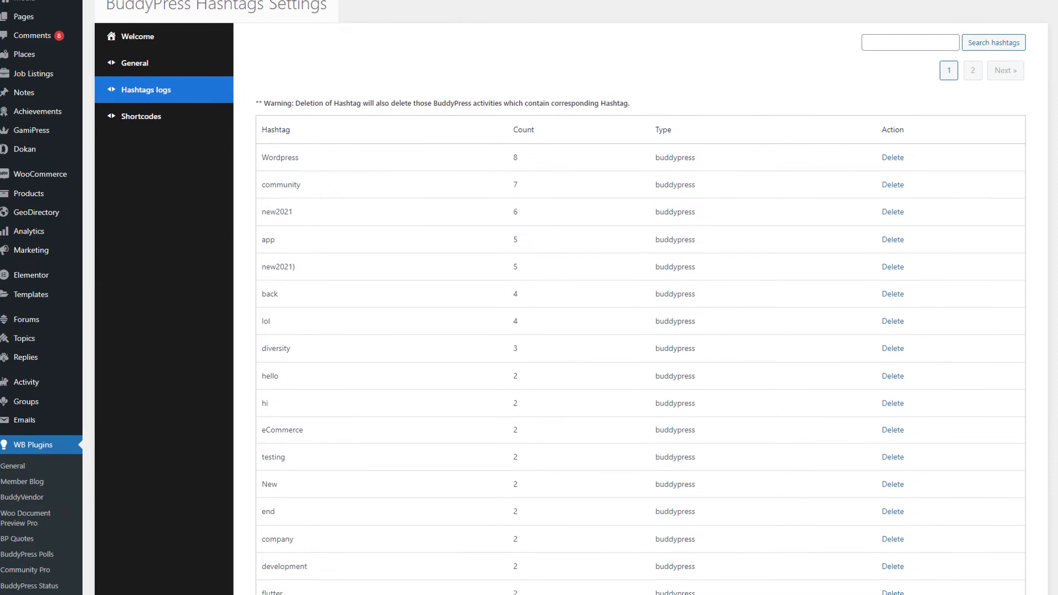
pyautogui.scroll(-3)
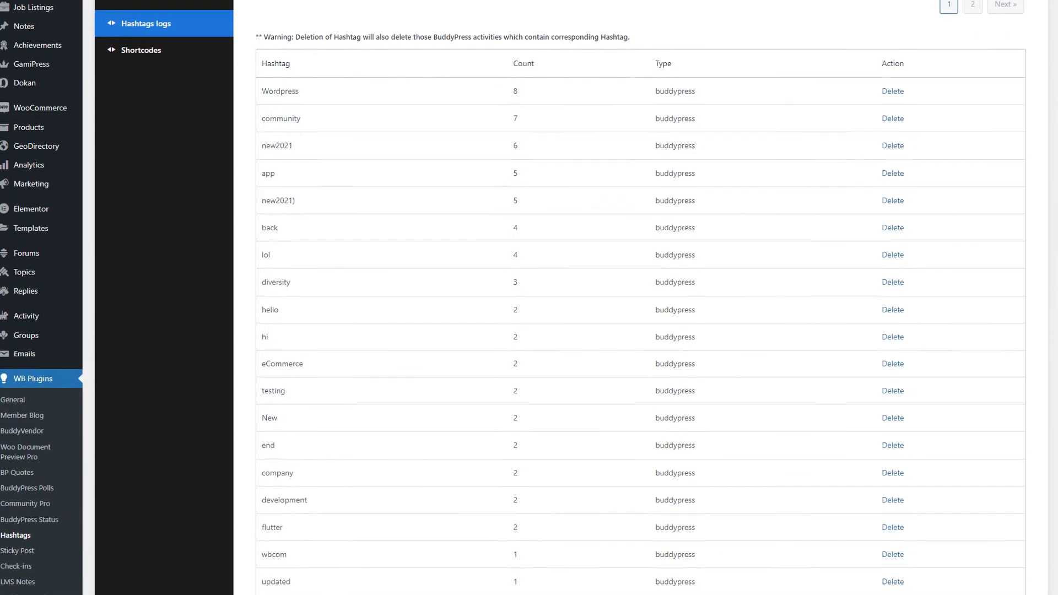
pyautogui.scroll(-3)
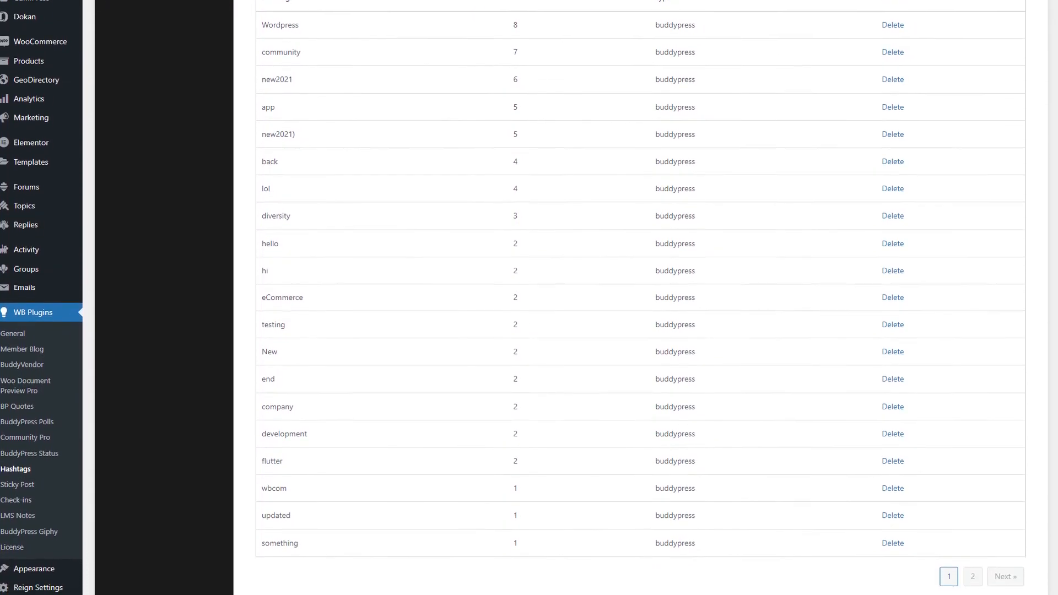
pyautogui.click(45, 209)
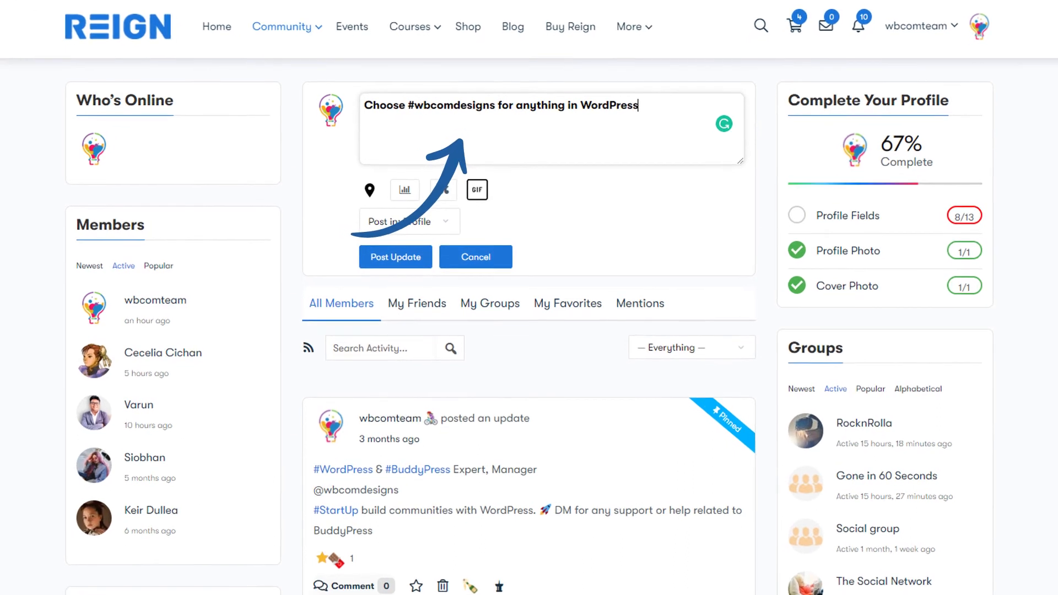
# - Scroll through the activity feed filtered by 'wordpress', showing posts tagged #WordPress
pyautogui.scroll(-3)
pyautogui.write('wordpress')
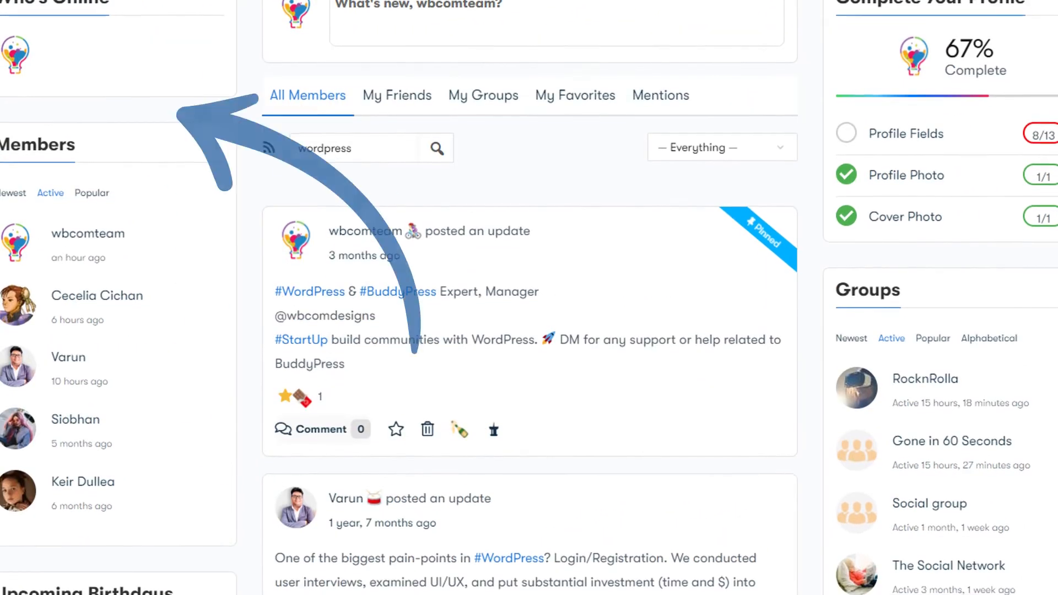
pyautogui.scroll(-3)
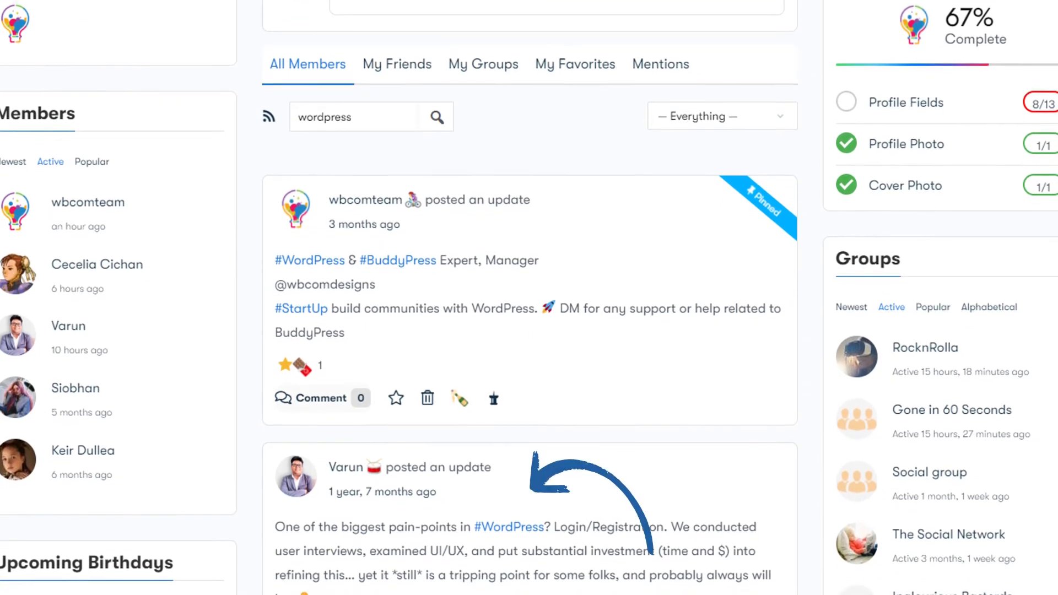
pyautogui.scroll(-3)
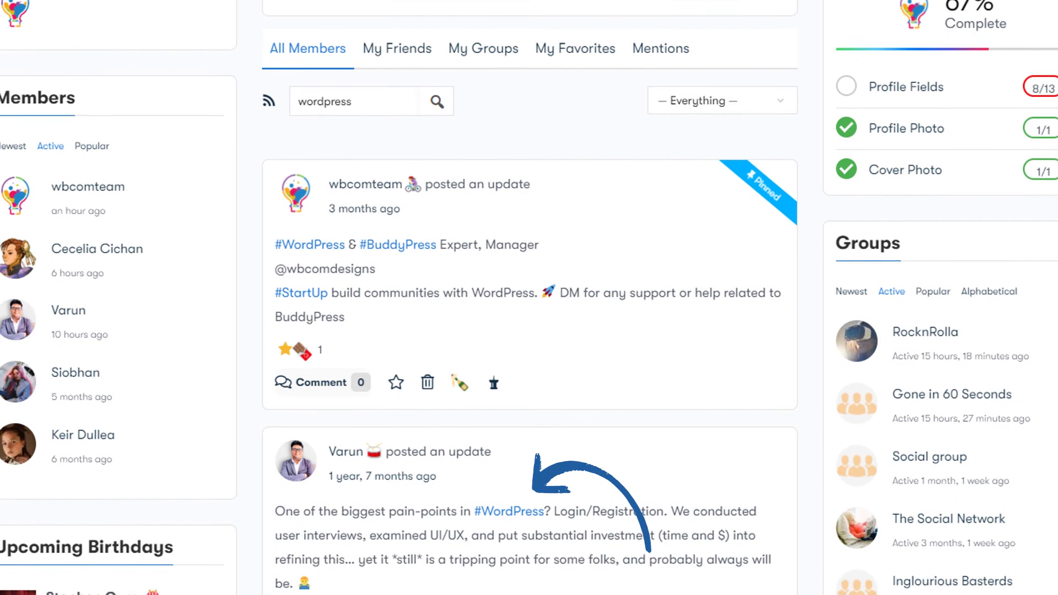
pyautogui.scroll(-3)
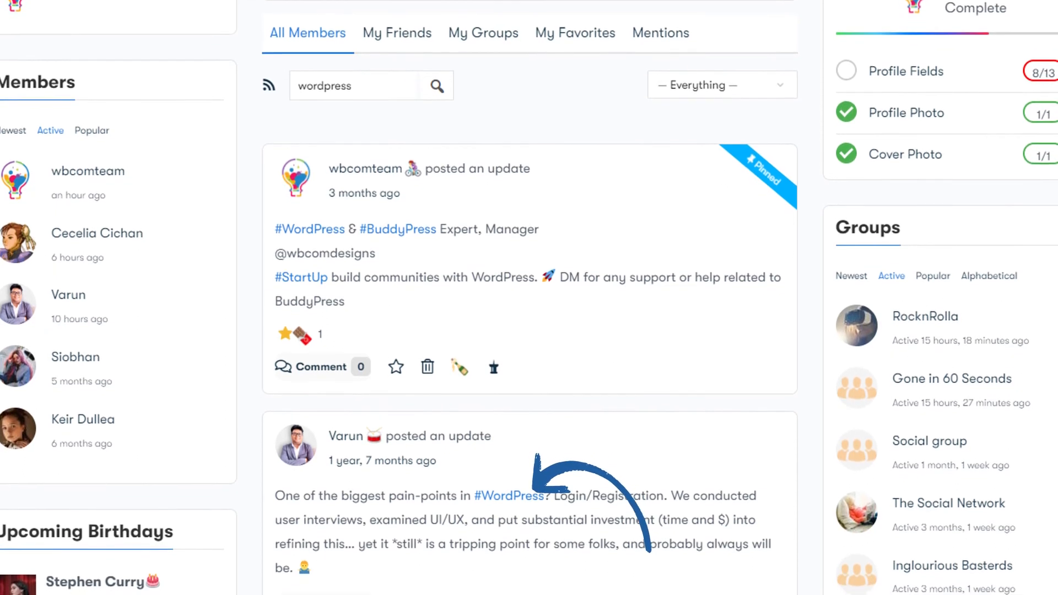
pyautogui.scroll(-3)
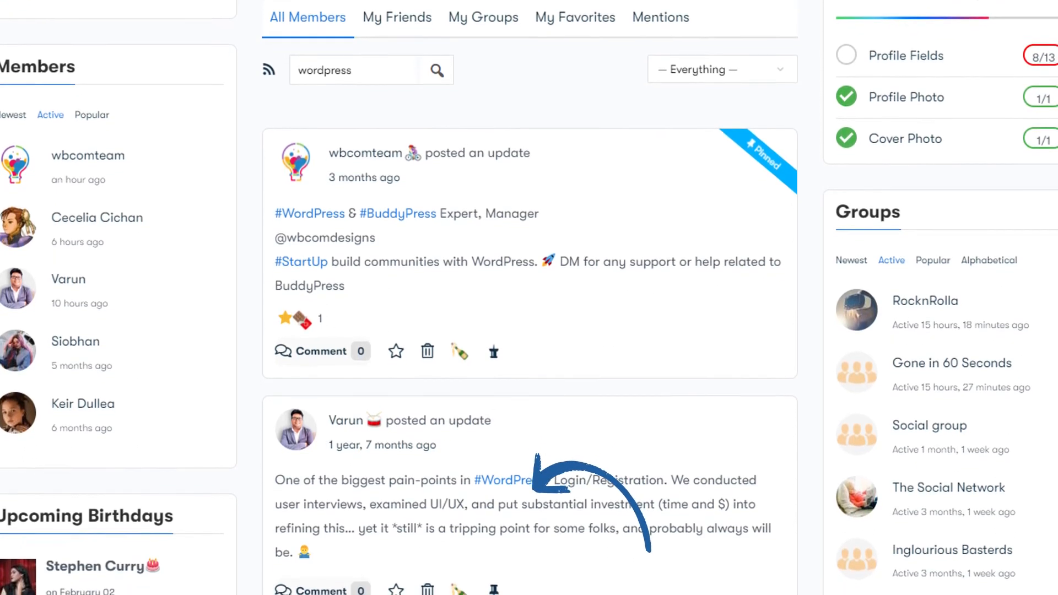